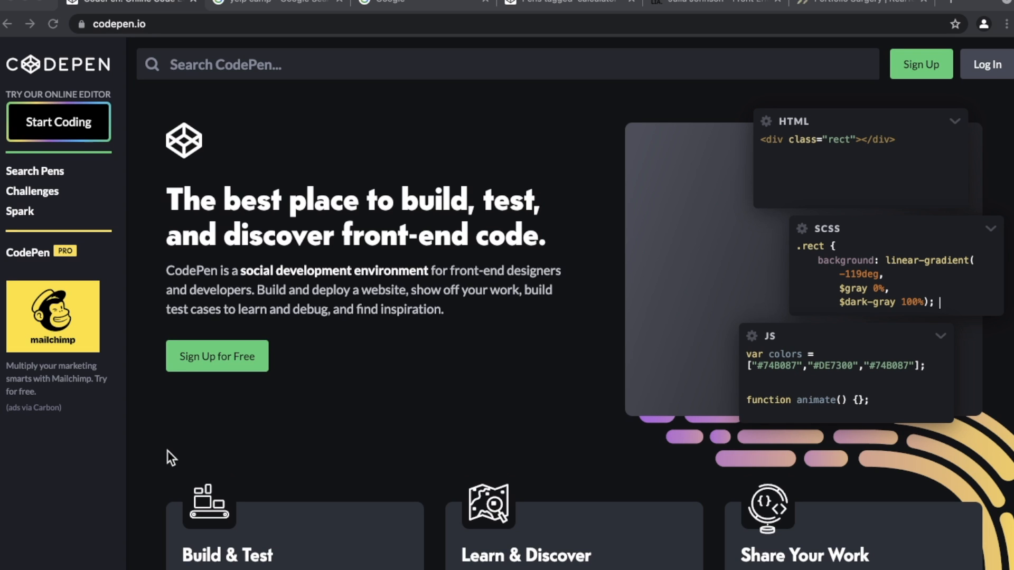
# Step: Search CodePen for 'todo app' and scroll through the grid of matching pens
pyautogui.scroll(-3)
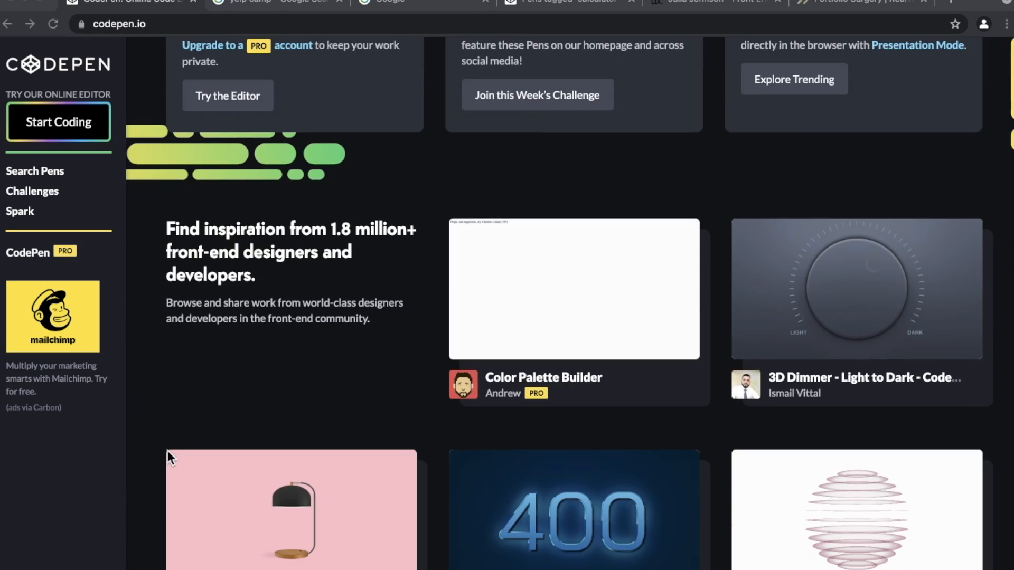
pyautogui.scroll(-3)
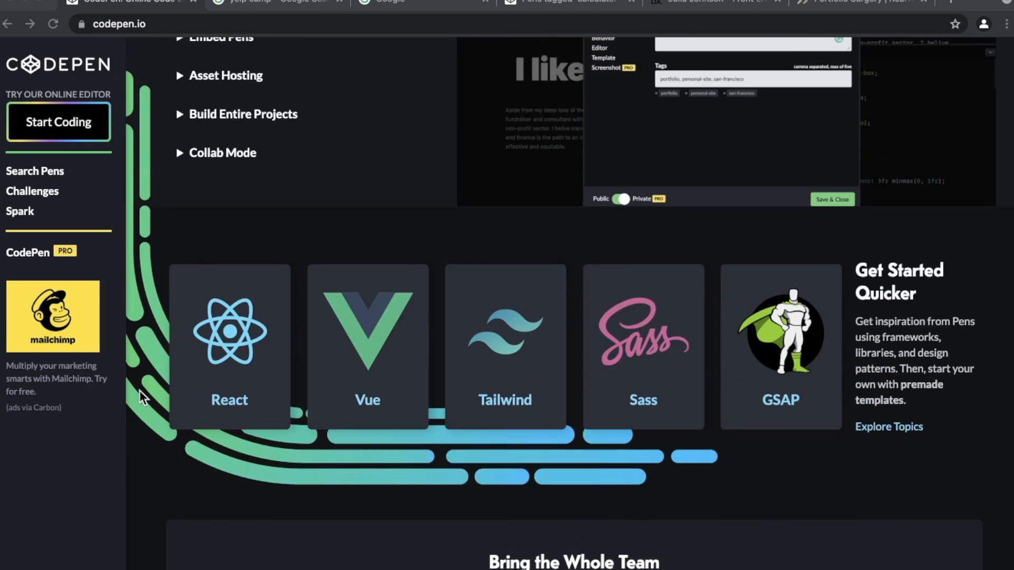
pyautogui.scroll(3)
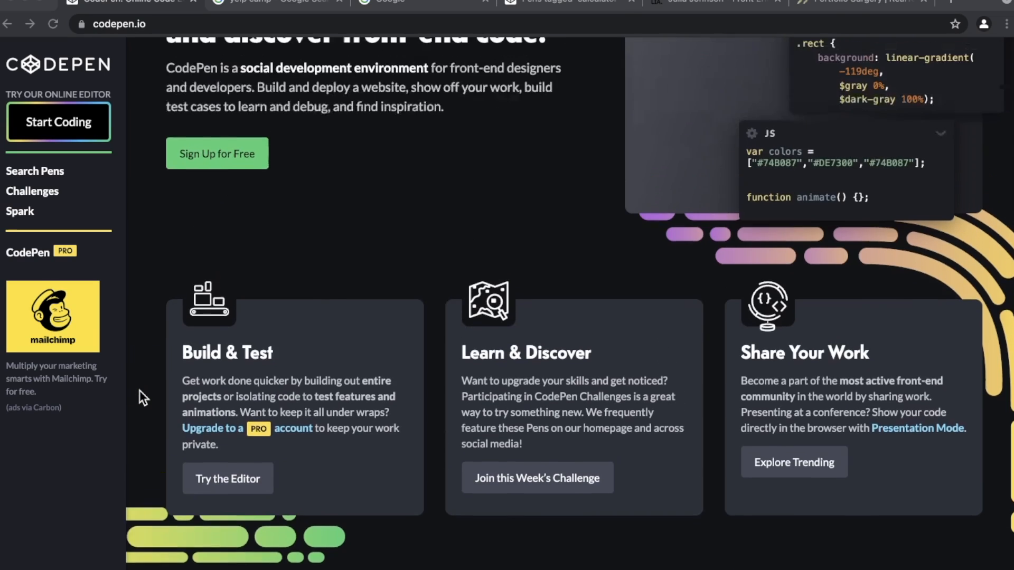
pyautogui.scroll(3)
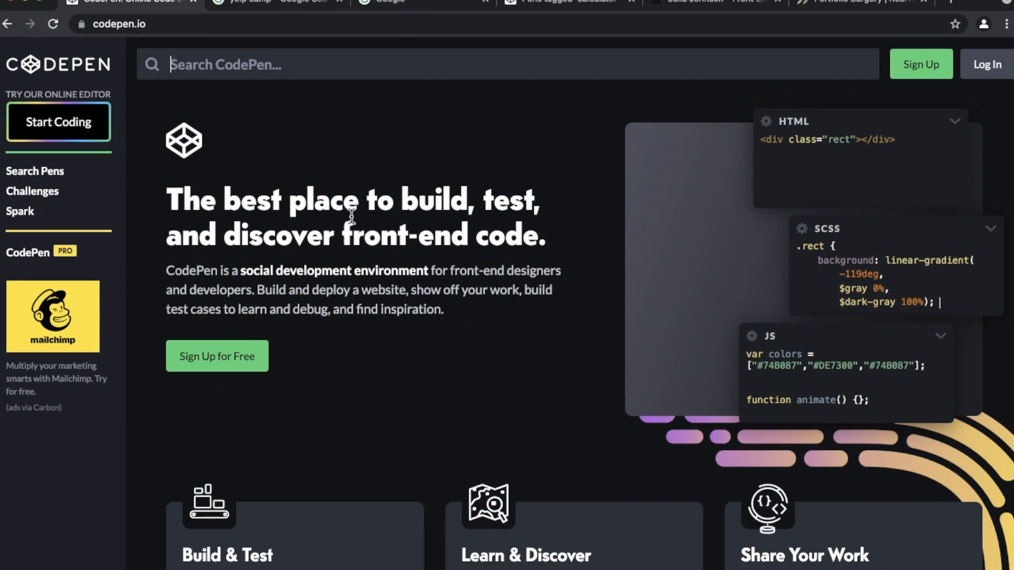
pyautogui.write('todo')
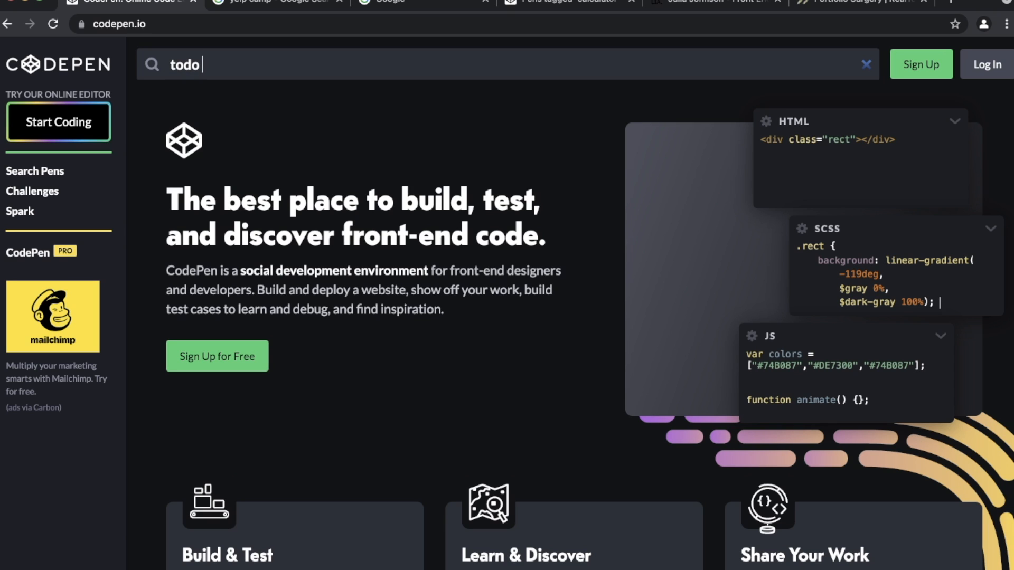
pyautogui.write('app')
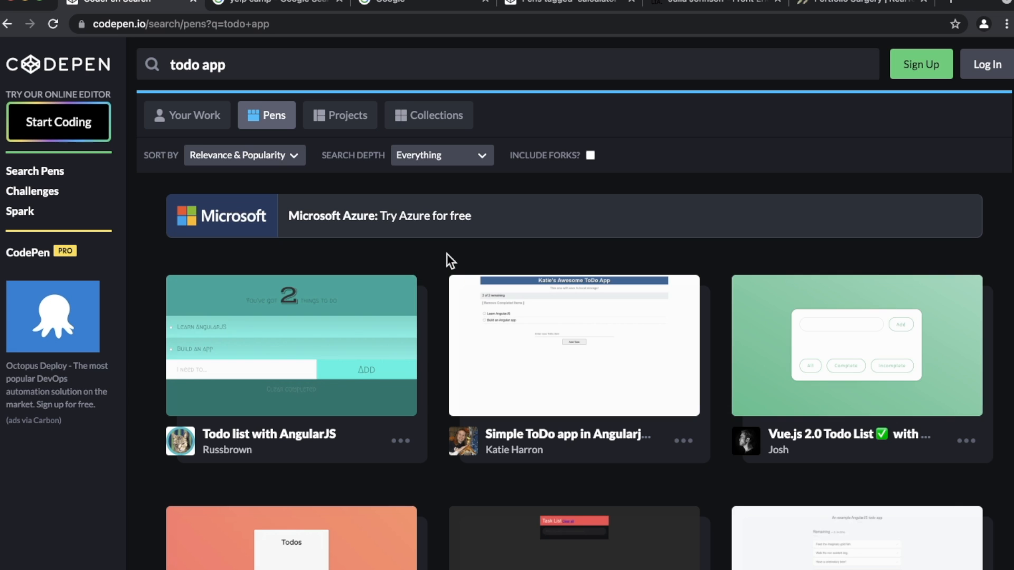
pyautogui.scroll(-3)
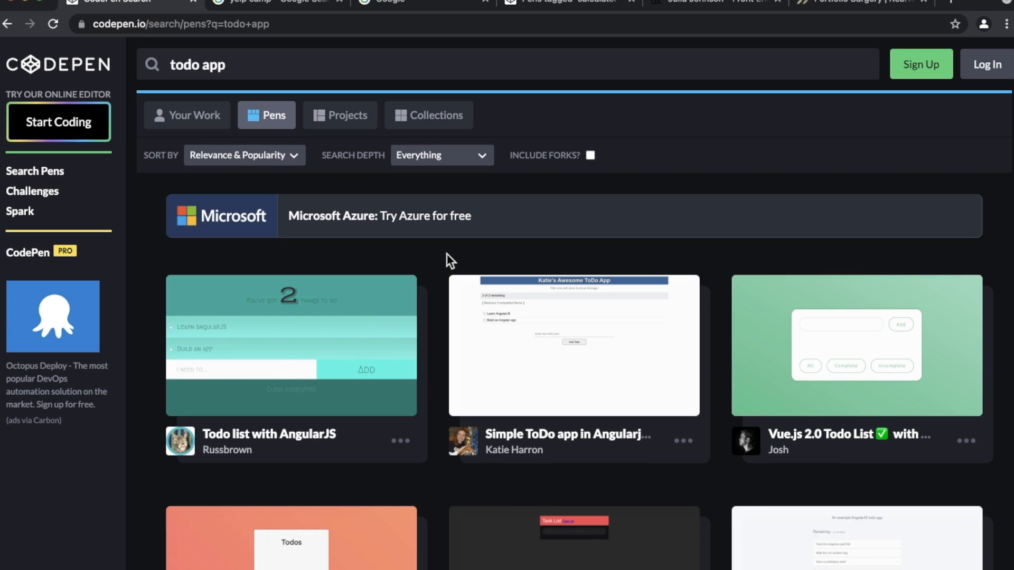
pyautogui.scroll(-3)
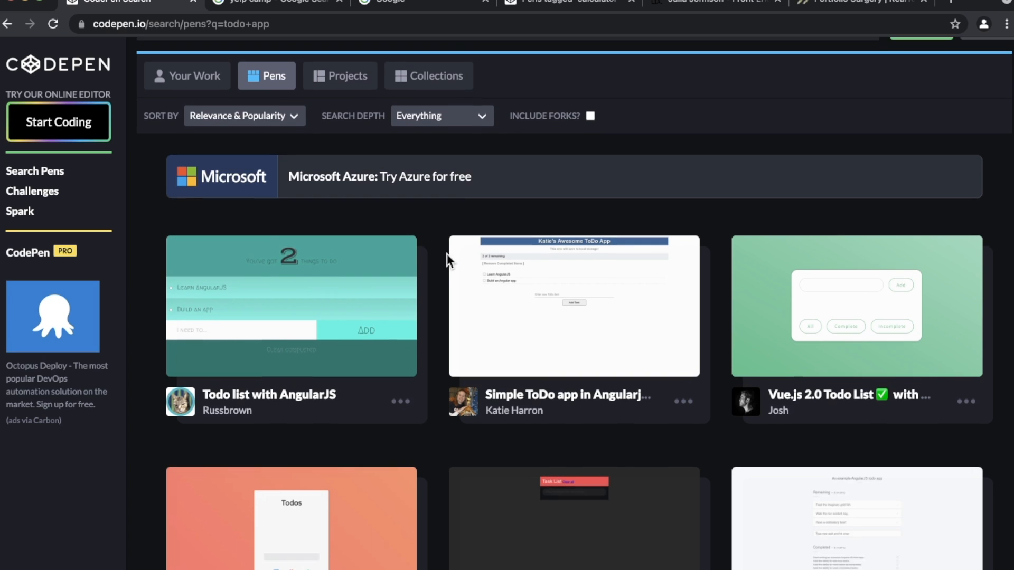
pyautogui.scroll(-3)
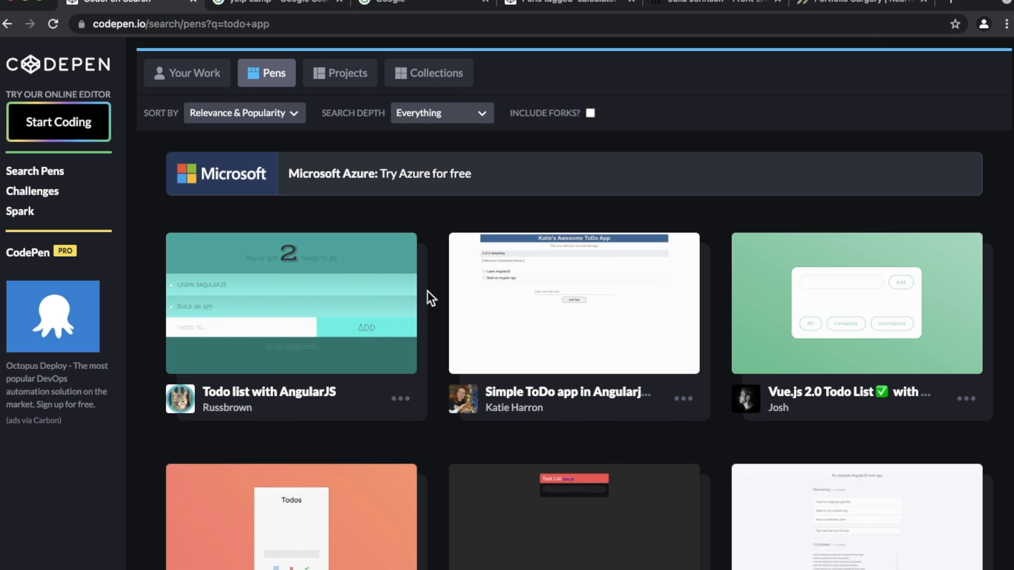
pyautogui.scroll(-3)
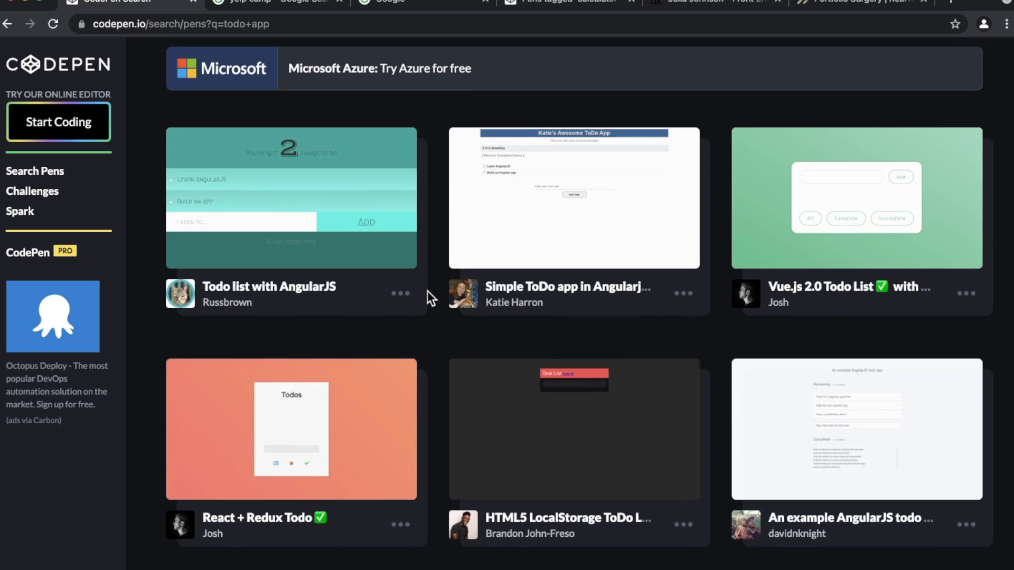
# Step: Open the React + Redux Todo pen from the search results
pyautogui.click(291, 429)
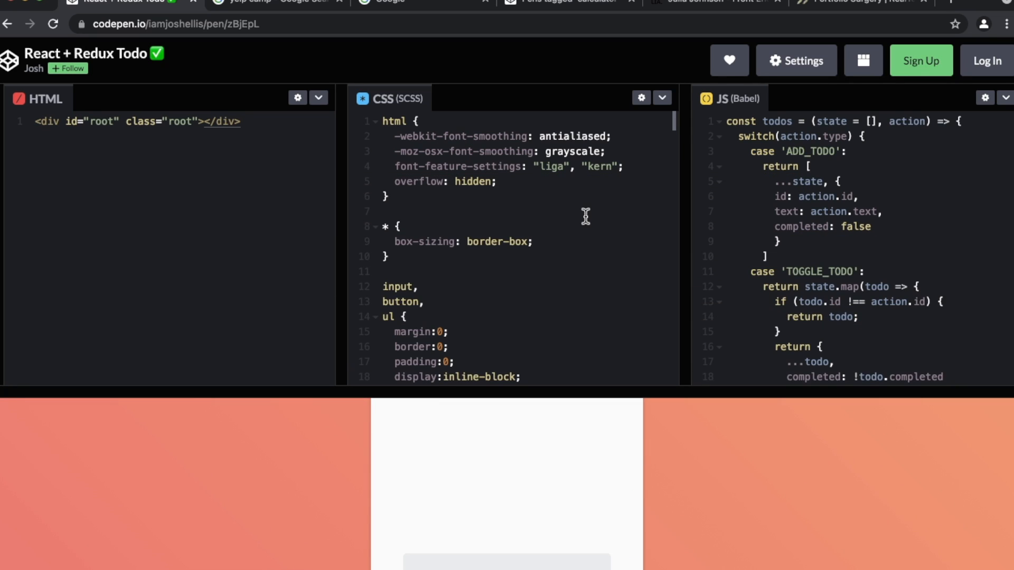
pyautogui.moveTo(355, 360)
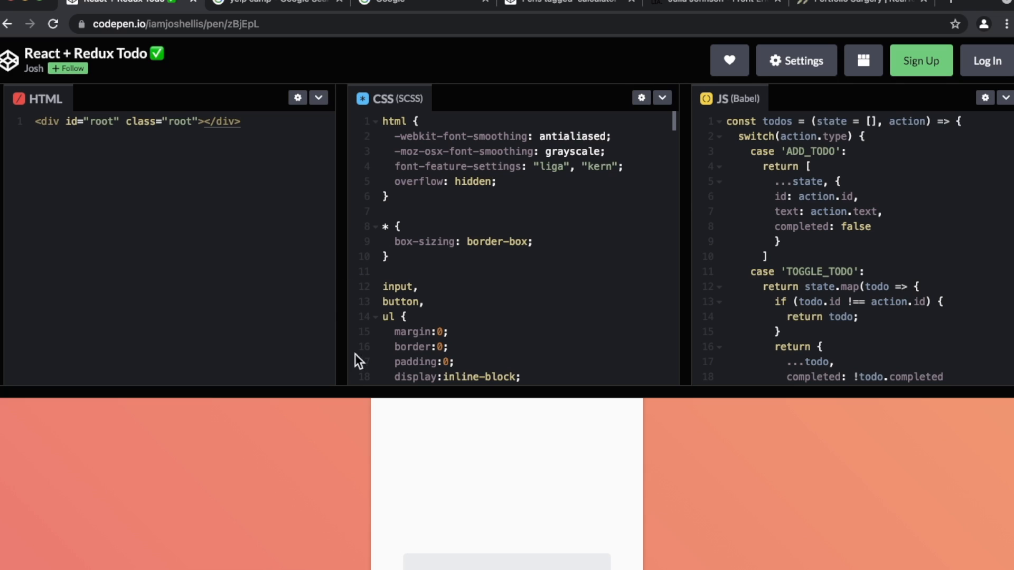
pyautogui.moveTo(381, 166)
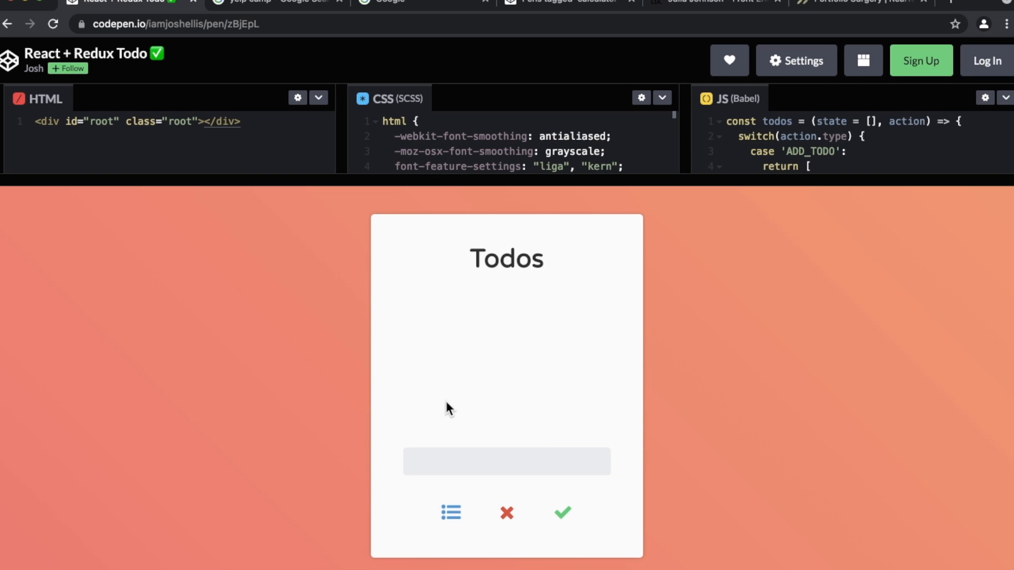
# Step: Add 'Eat Pizza' to the React + Redux todo list
pyautogui.click(491, 461)
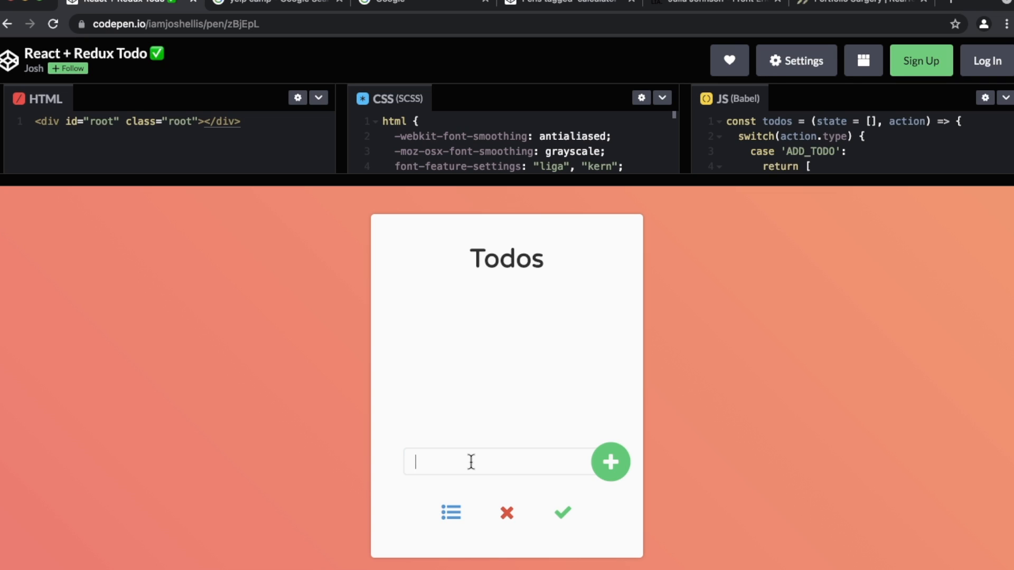
pyautogui.write('eat pi')
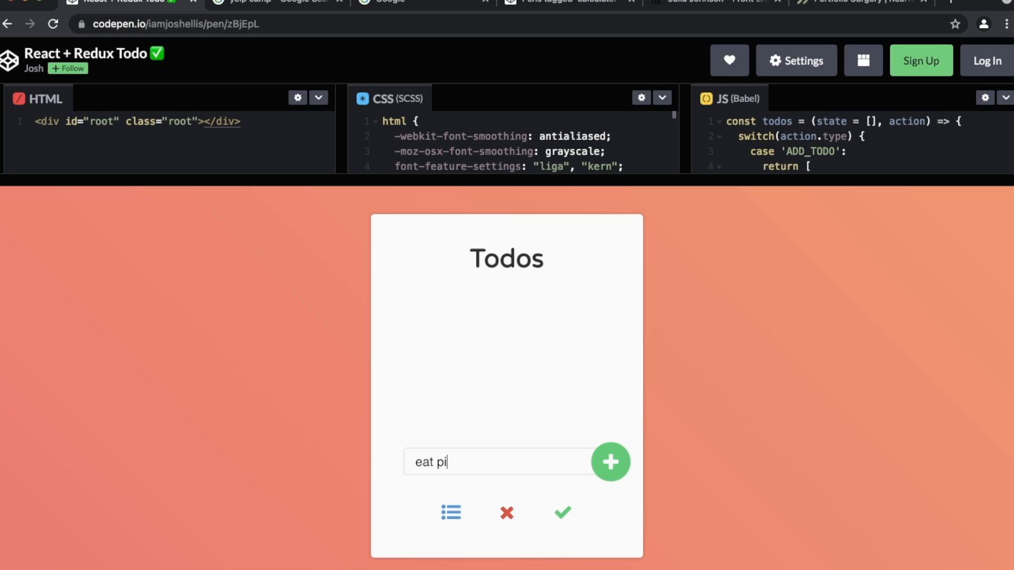
pyautogui.write('zza')
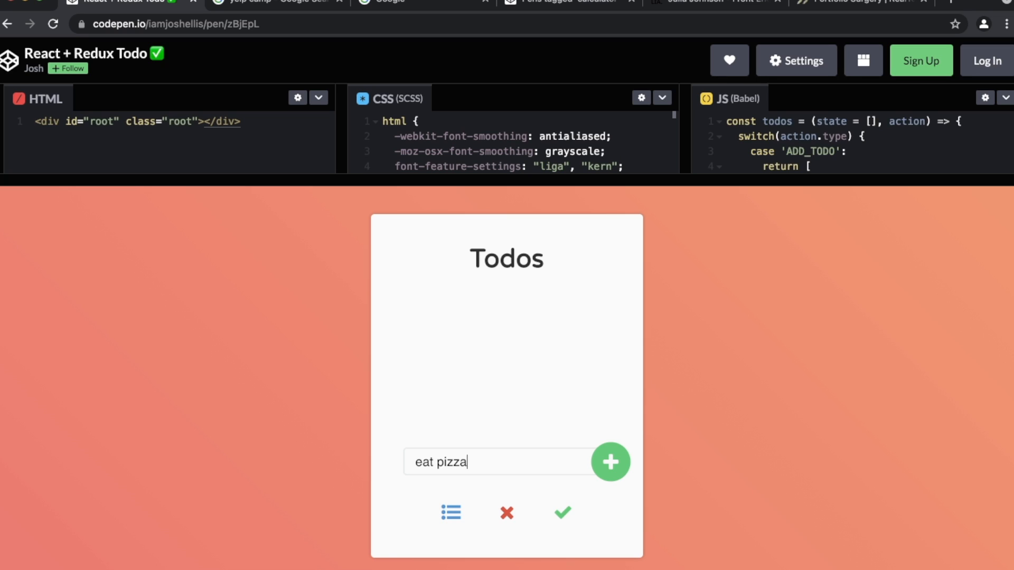
pyautogui.click(608, 462)
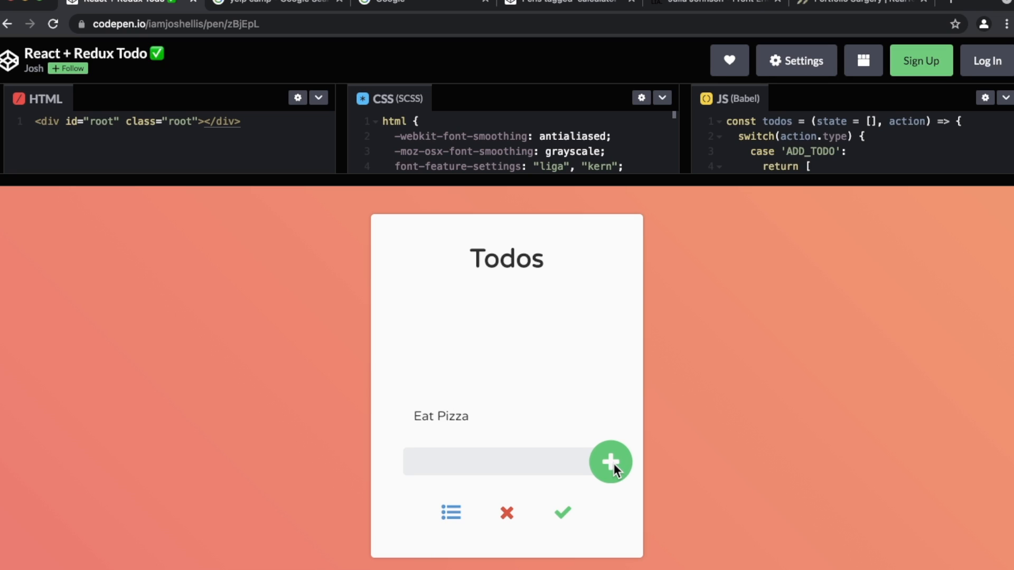
pyautogui.moveTo(424, 391)
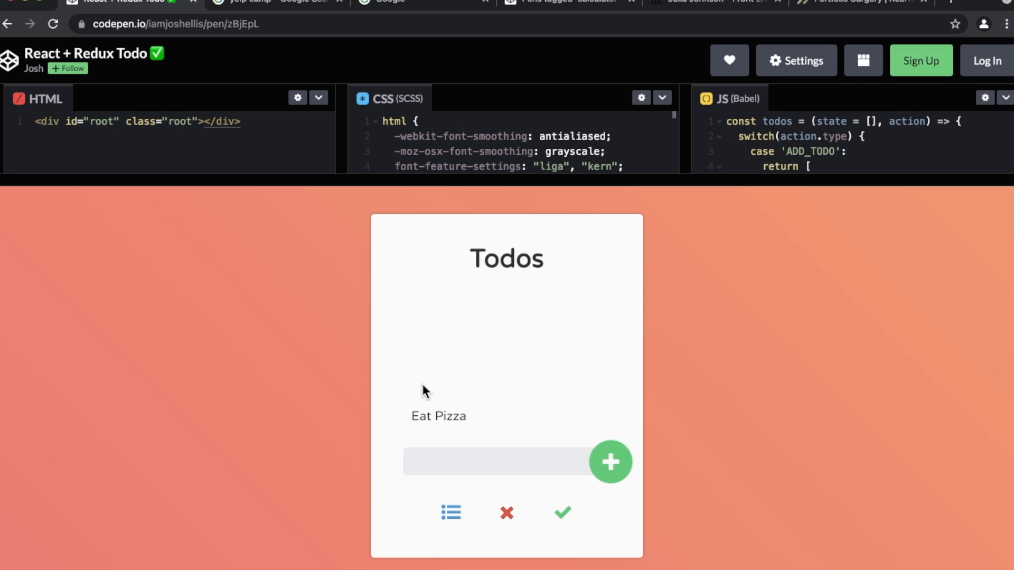
pyautogui.moveTo(425, 420)
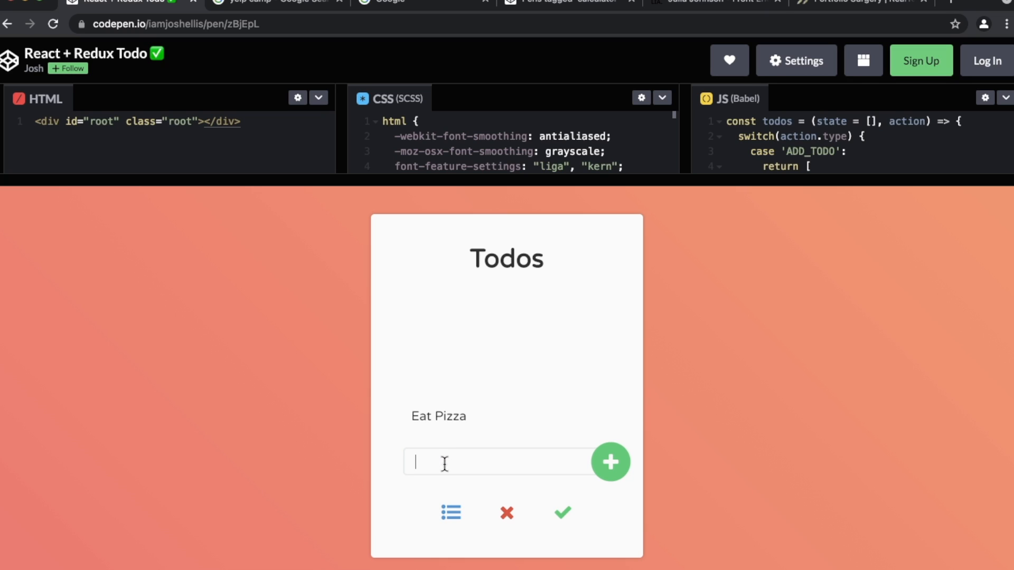
# Step: Add 'Eat More Pizza', mark it completed, and return to the todo app results
pyautogui.write('eat m')
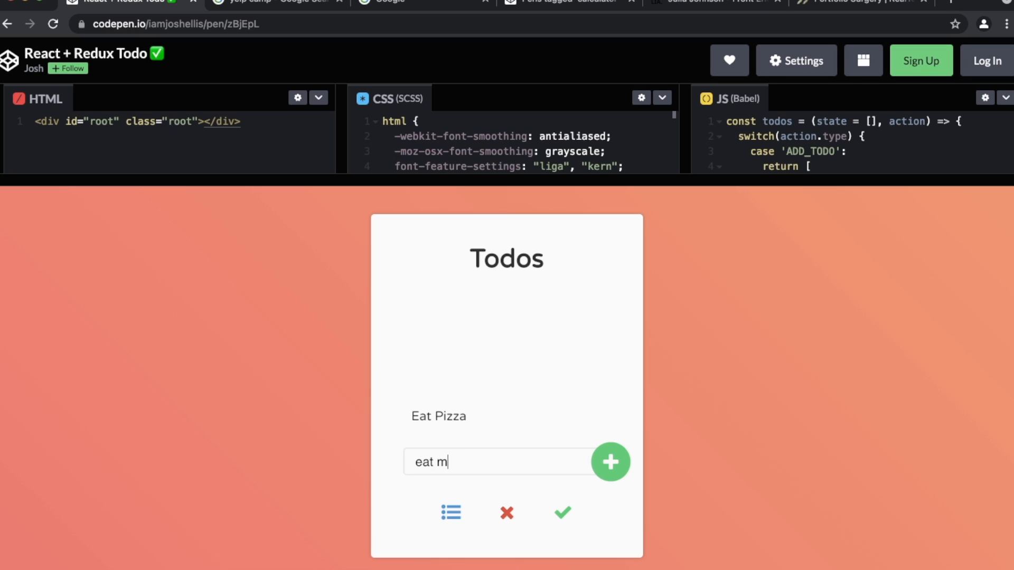
pyautogui.write('ore piz')
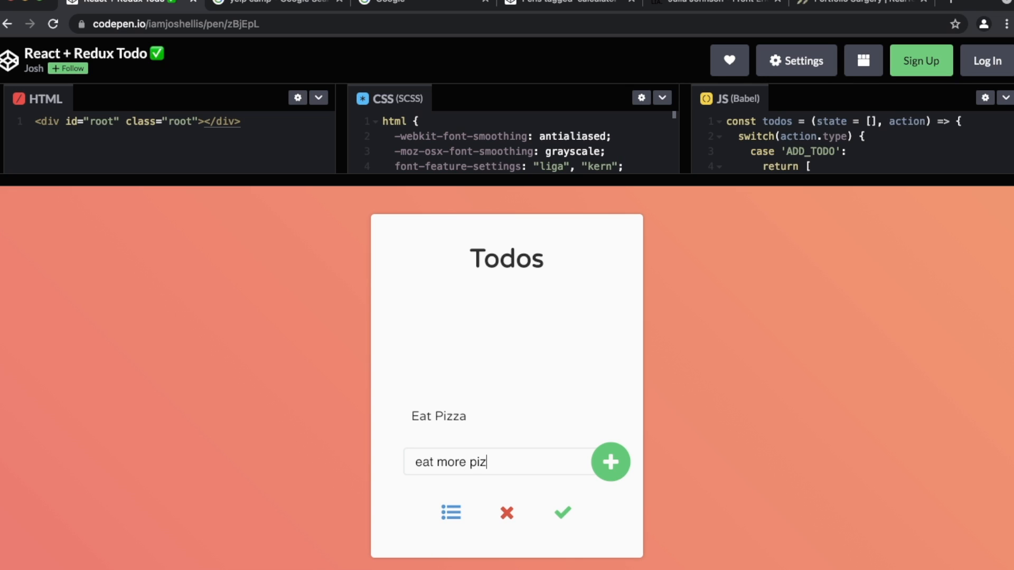
pyautogui.click(610, 462)
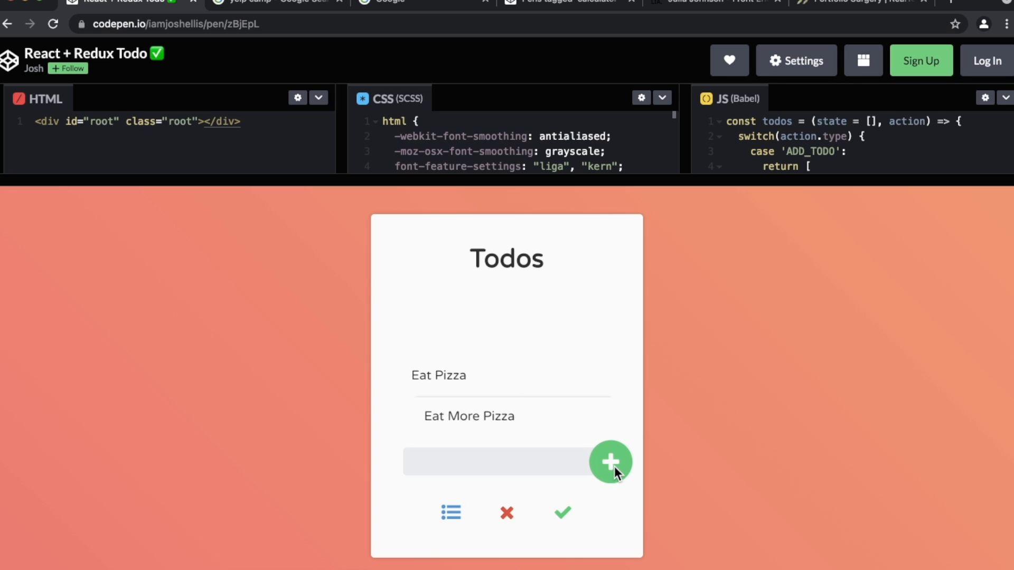
pyautogui.moveTo(442, 428)
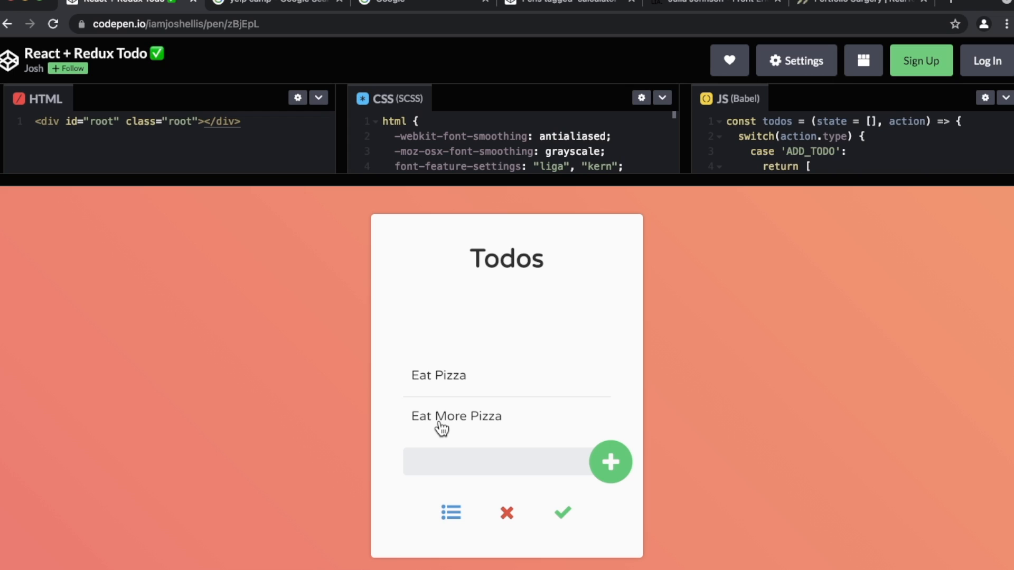
pyautogui.moveTo(432, 422)
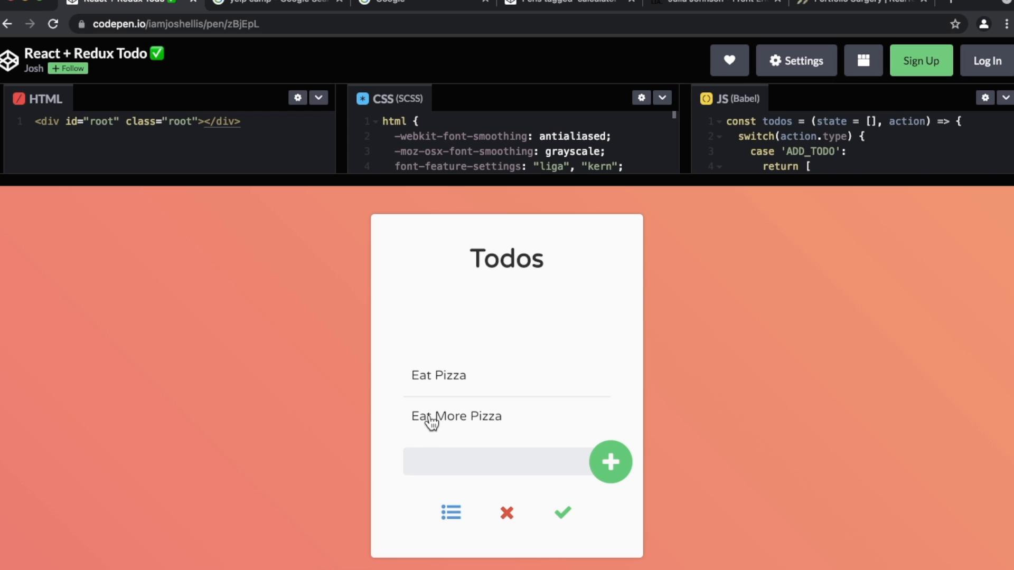
pyautogui.click(455, 415)
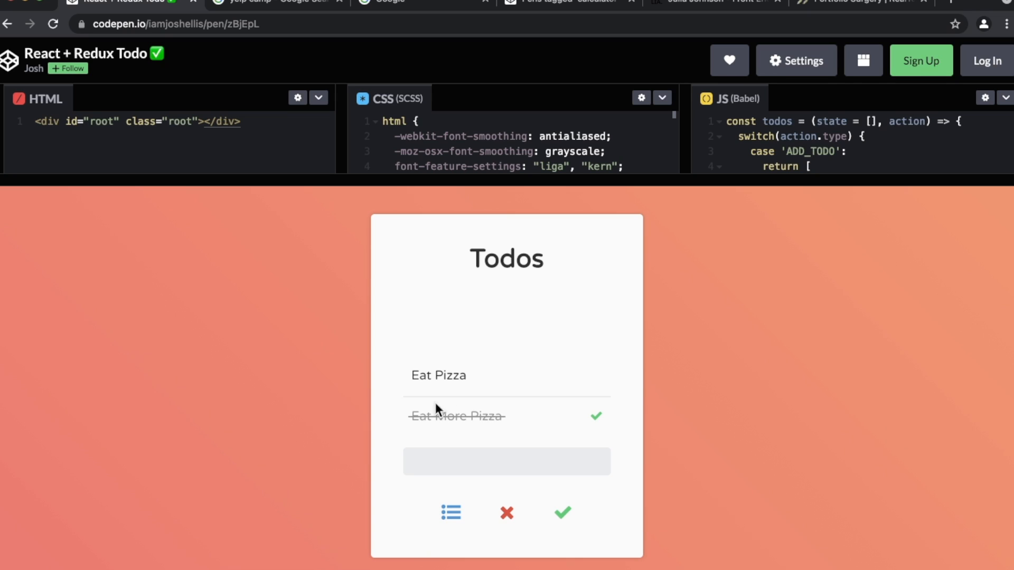
pyautogui.click(439, 375)
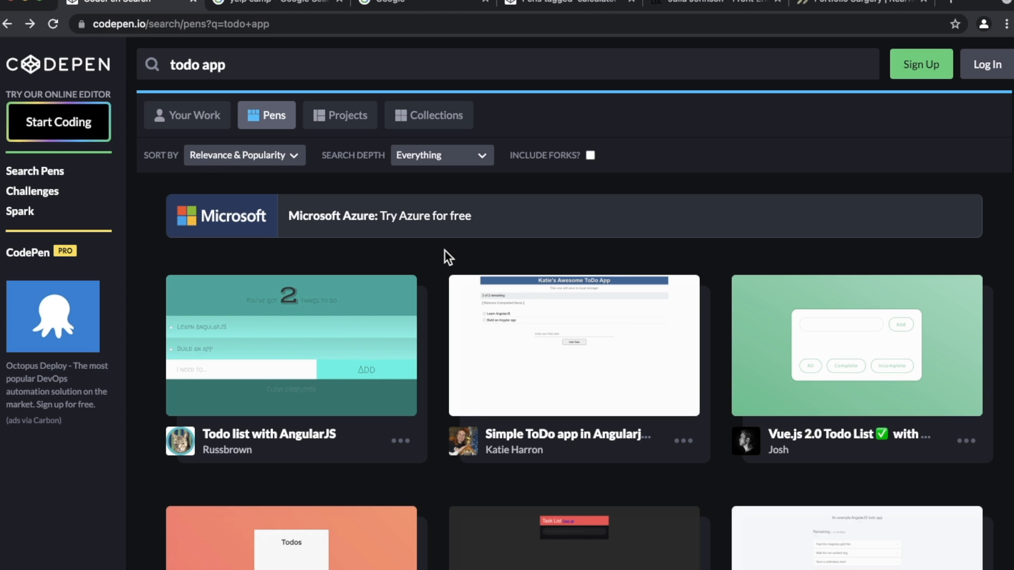
# Step: Scroll the todo app results down to the Vue.js 2.0 Todo List with Local Storage pen
pyautogui.scroll(-3)
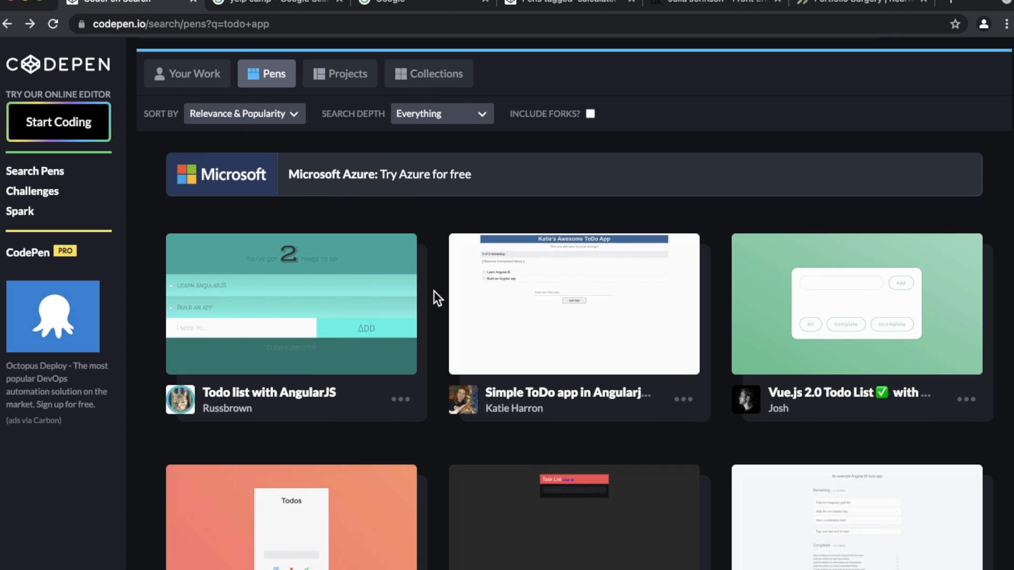
pyautogui.scroll(-3)
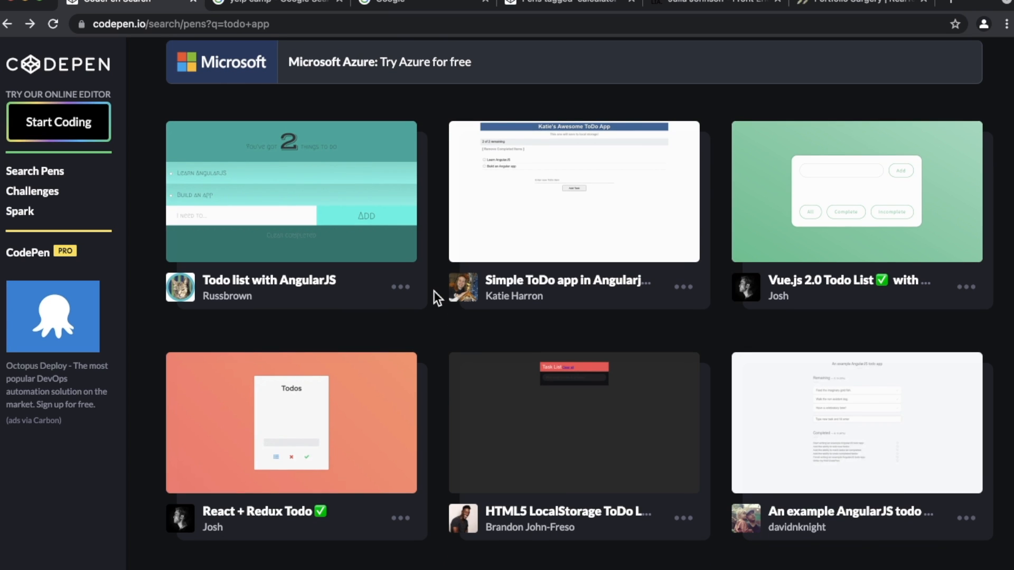
pyautogui.moveTo(313, 198)
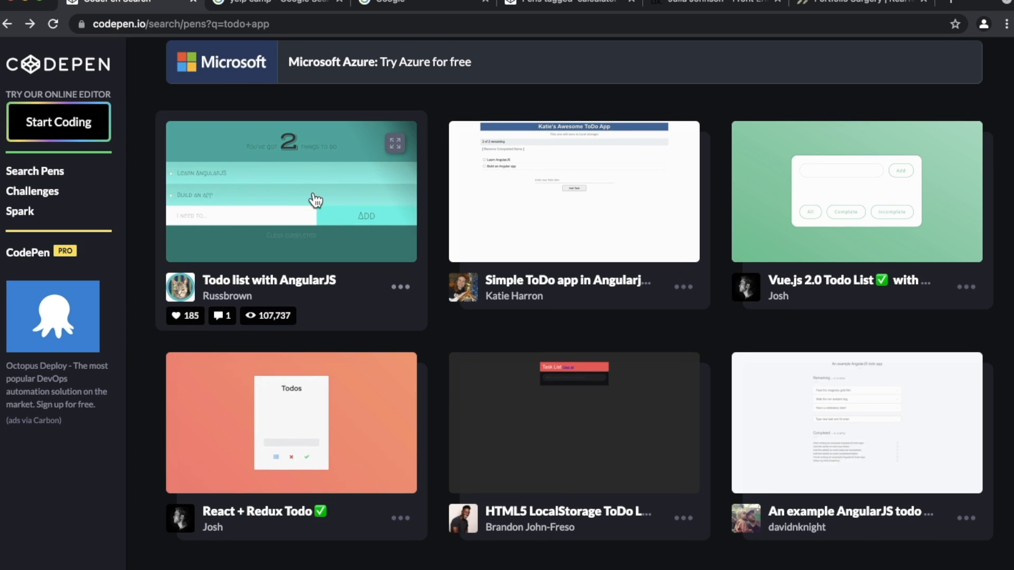
pyautogui.scroll(-3)
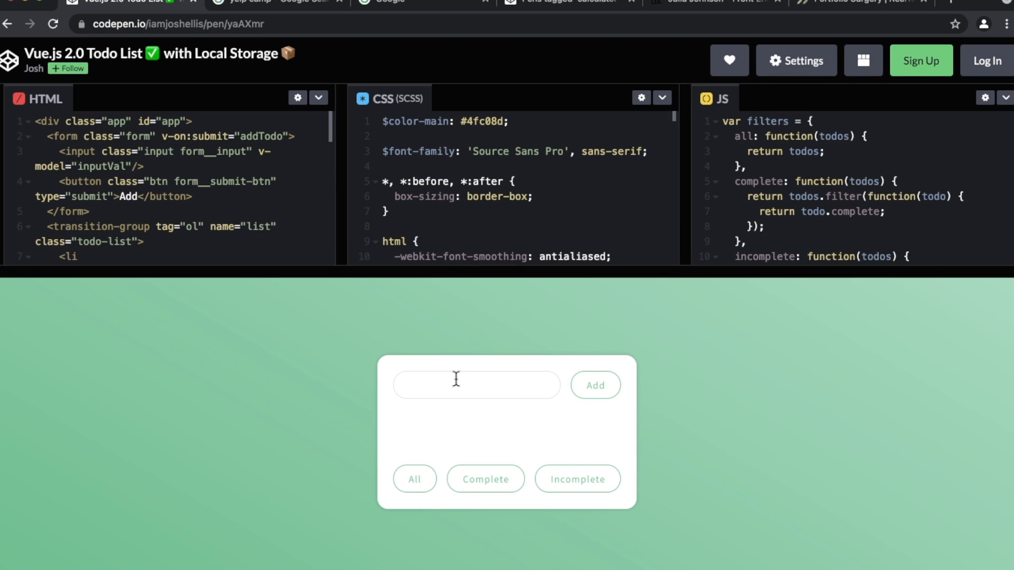
# Step: Add 'eat pizza' to the Vue todo list, then open the HTML5 LocalStorage ToDo List pen
pyautogui.click(476, 384)
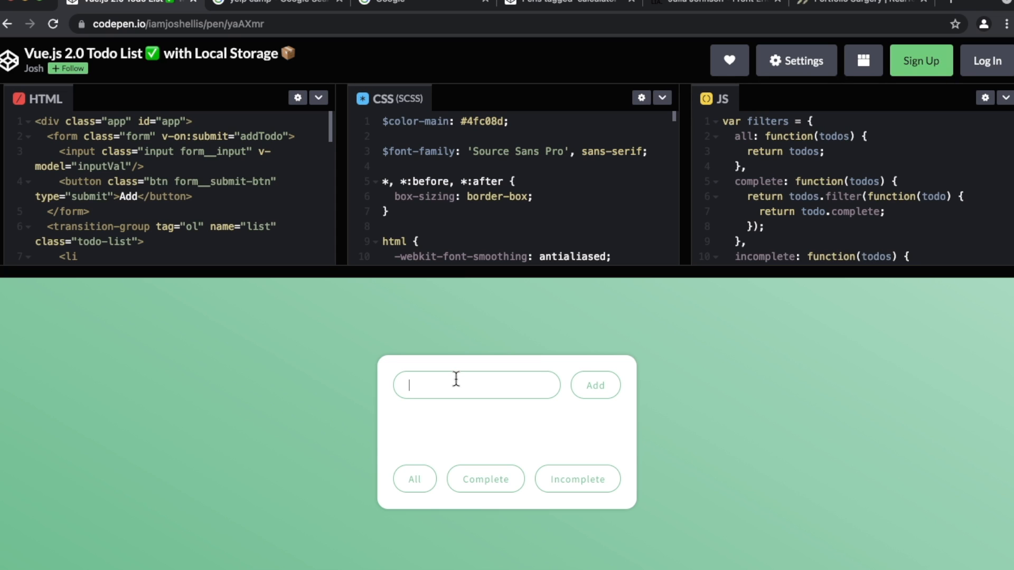
pyautogui.write('eat pi')
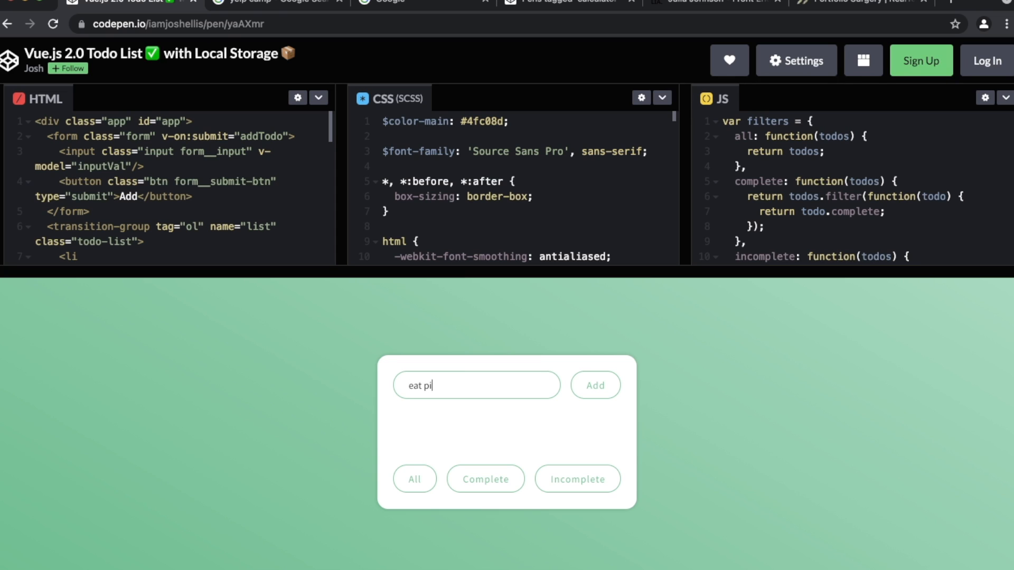
pyautogui.click(594, 385)
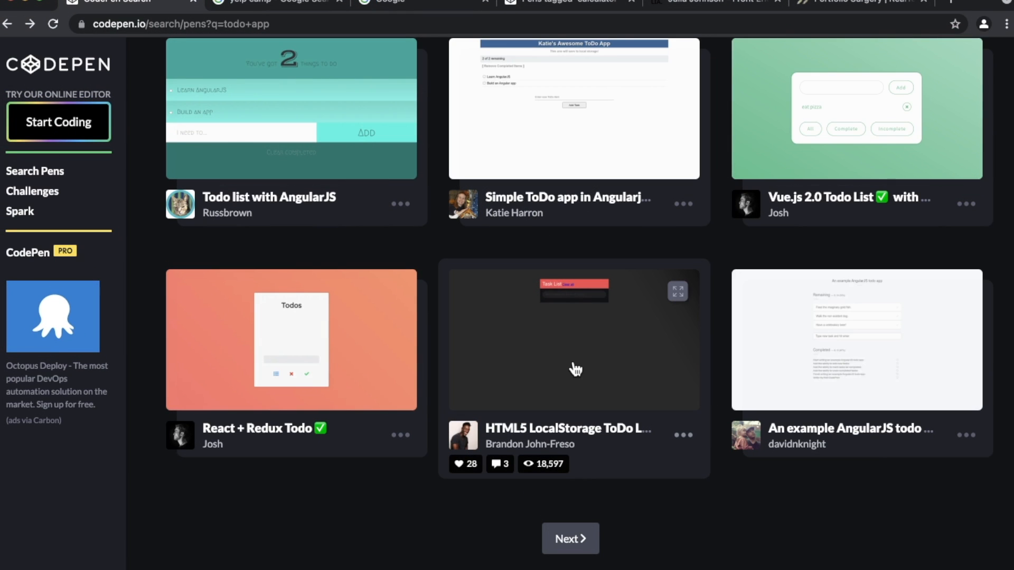
pyautogui.click(573, 340)
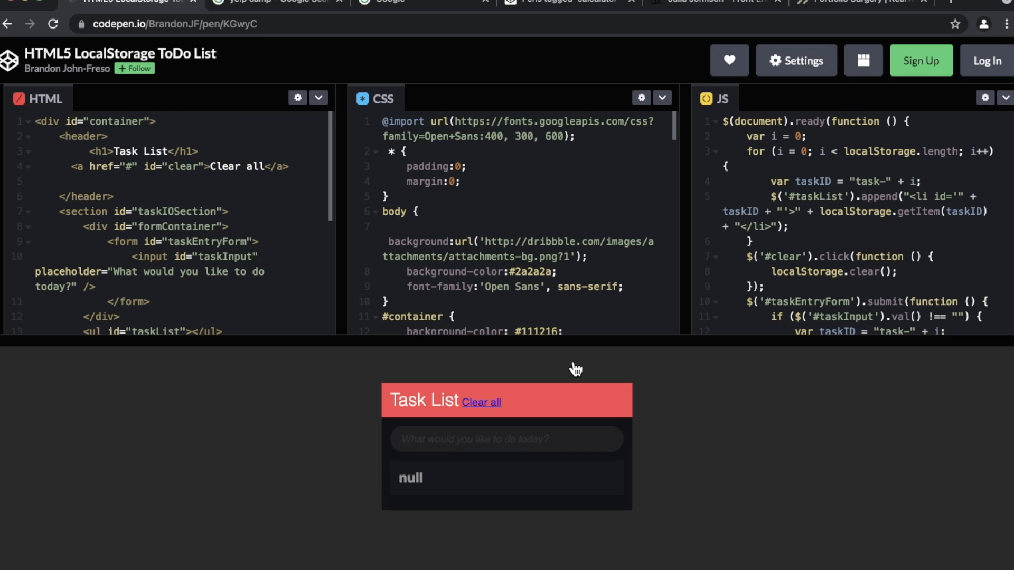